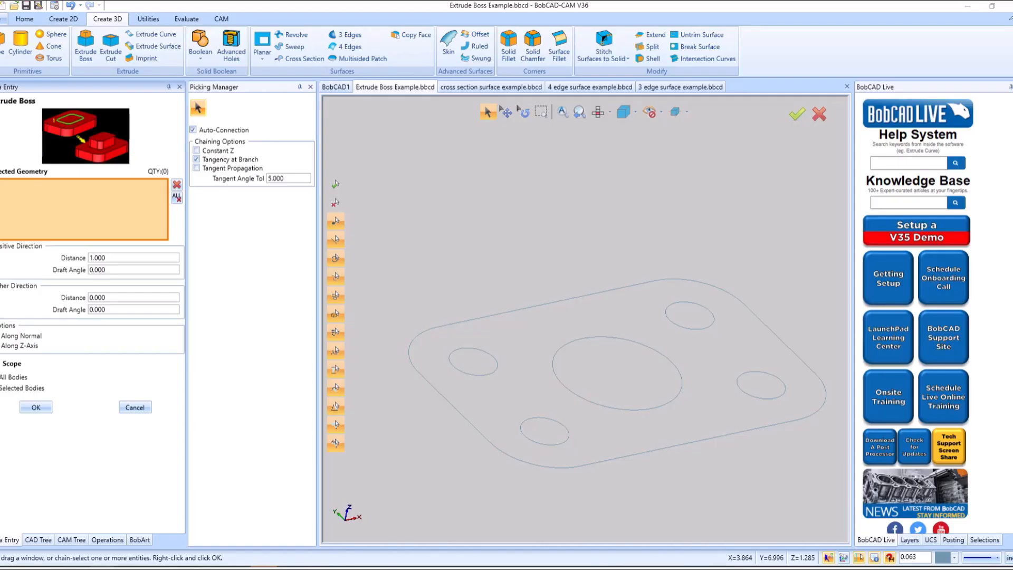
Step: Chain-select the plate's outer profile and its hole and bore profiles for the 1.000 boss
{"action": "left_click", "coordinate": [520, 353]}
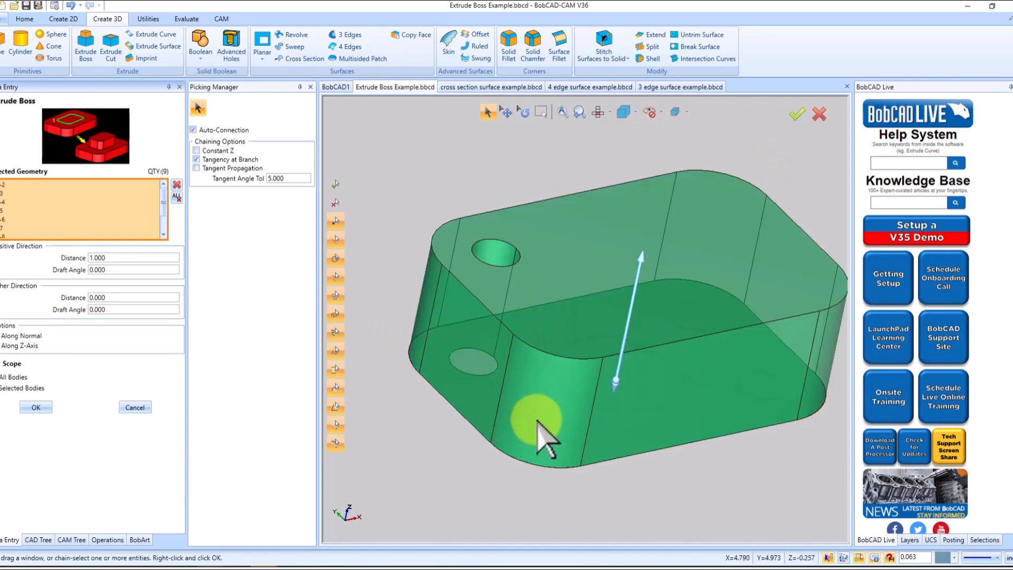
{"action": "left_click", "coordinate": [723, 394]}
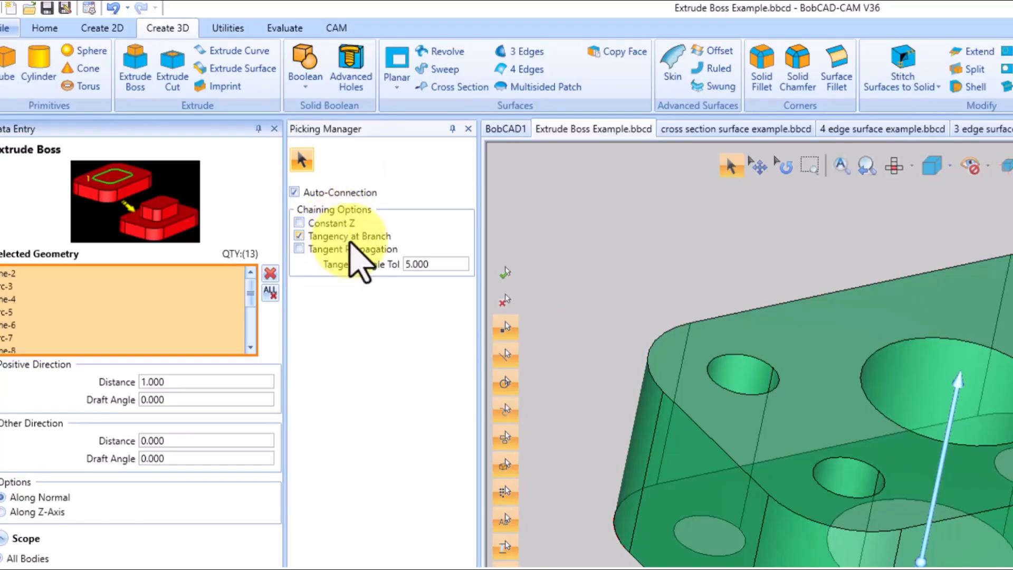
Step: Confirm the extruded boss, then bring up the cross section surface example file
{"action": "left_click", "coordinate": [295, 192]}
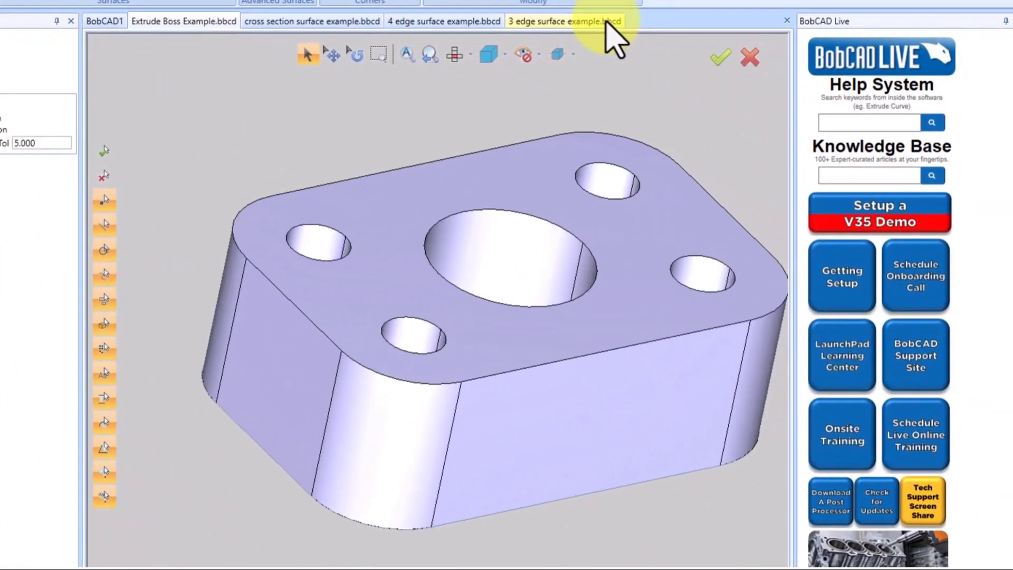
{"action": "left_click", "coordinate": [161, 22]}
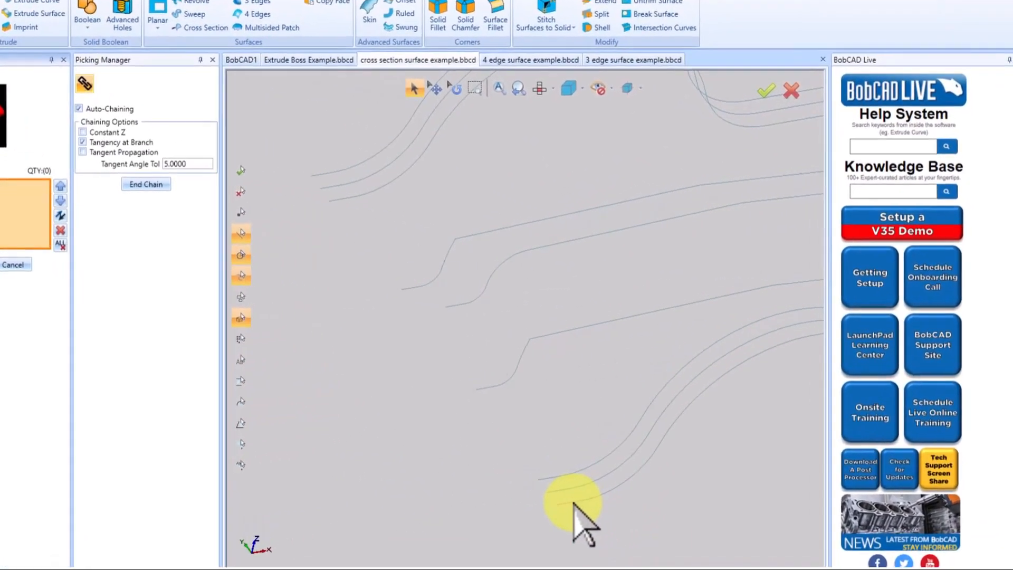
Step: Chain-select the lower curve as the first cross section
{"action": "left_click", "coordinate": [572, 500]}
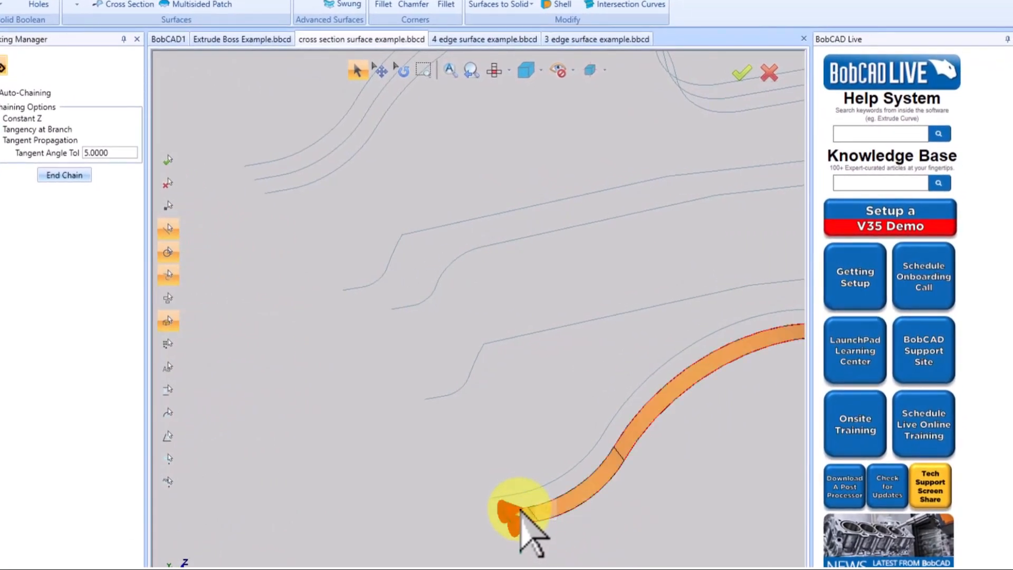